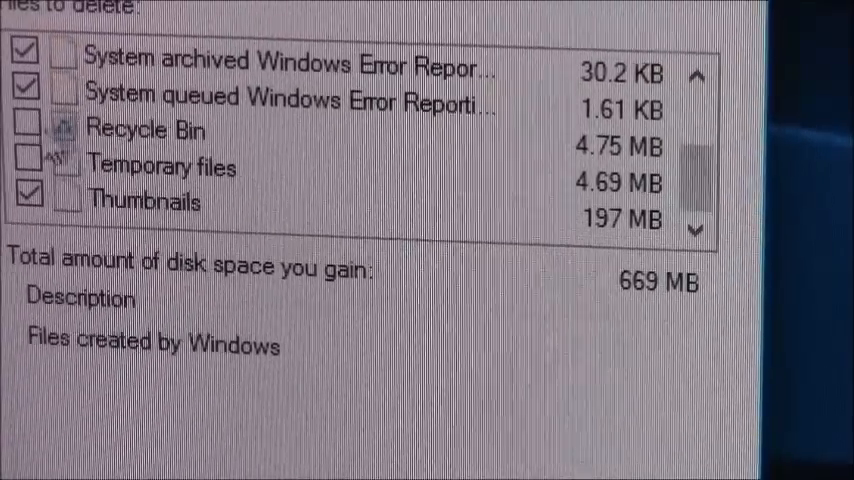
Check the Thumbnails category among files to delete and confirm cleanup of about 669 MB
left_click(28, 130)
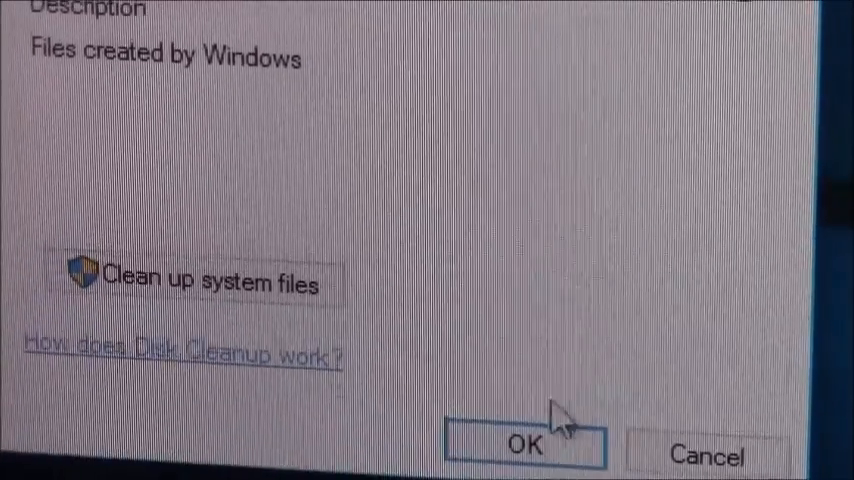
left_click(530, 443)
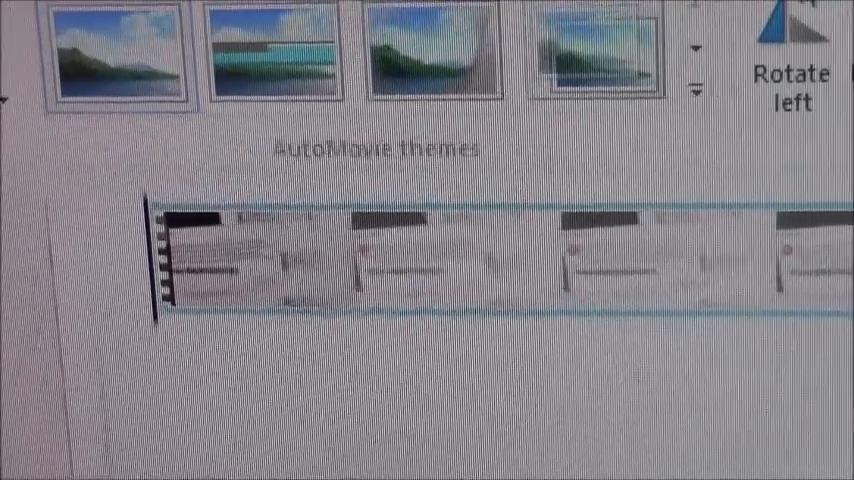
mouse_move(385, 195)
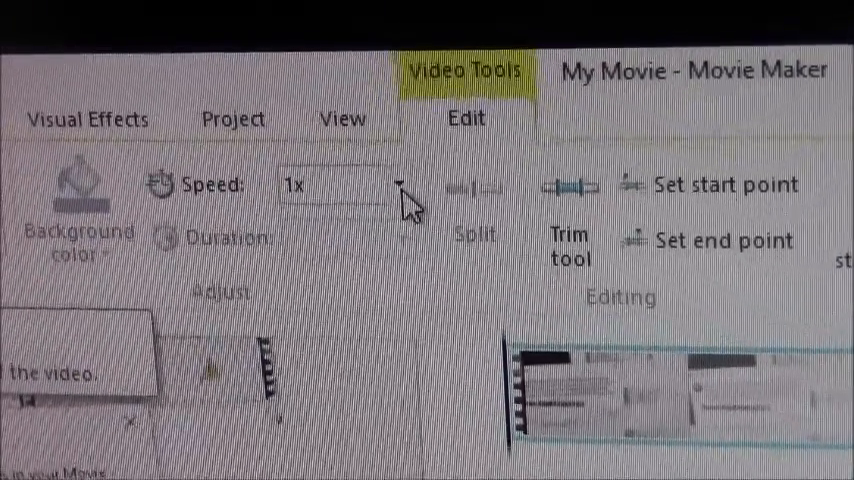
Set the timeline clip's playback speed to 0.5x from the Speed dropdown
left_click(399, 186)
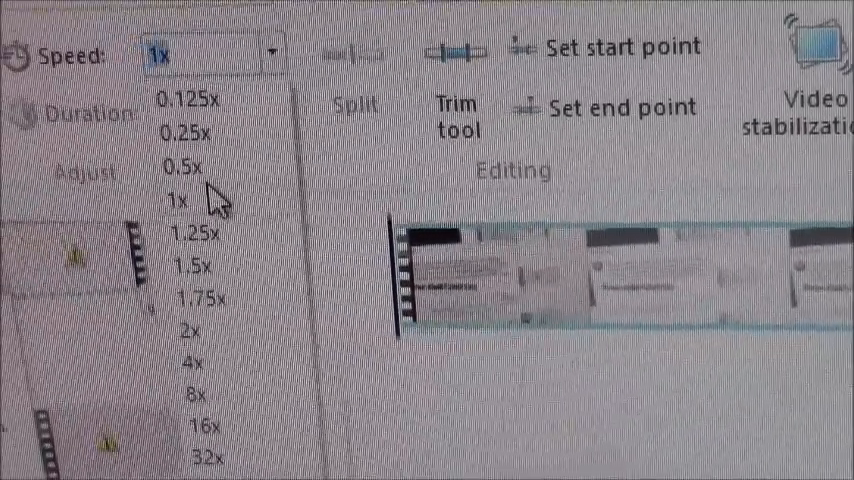
left_click(180, 167)
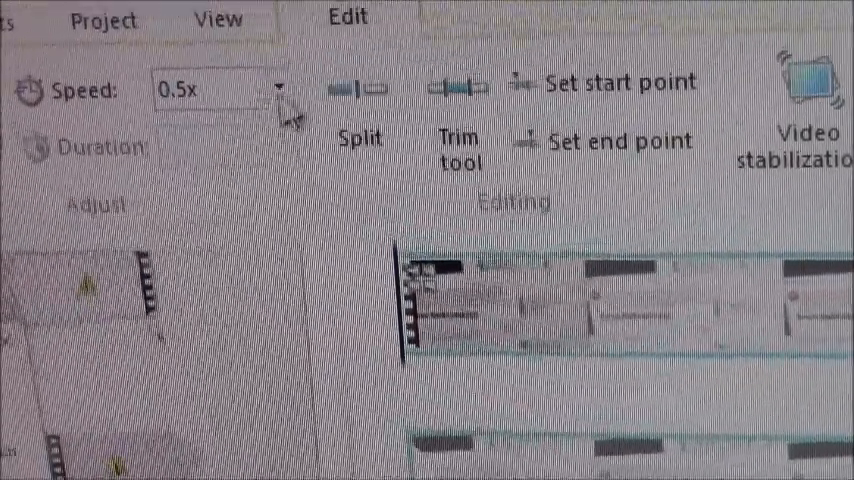